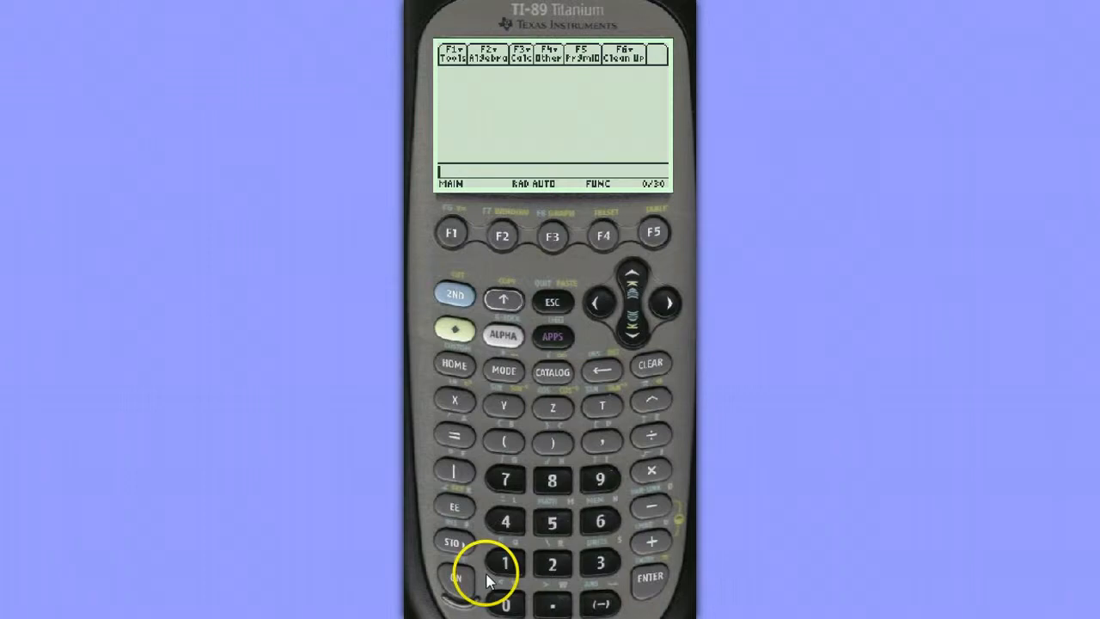
# Step: Paste TIStat.randInt( from the CATALOG onto the home screen entry line
pyautogui.click(554, 371)
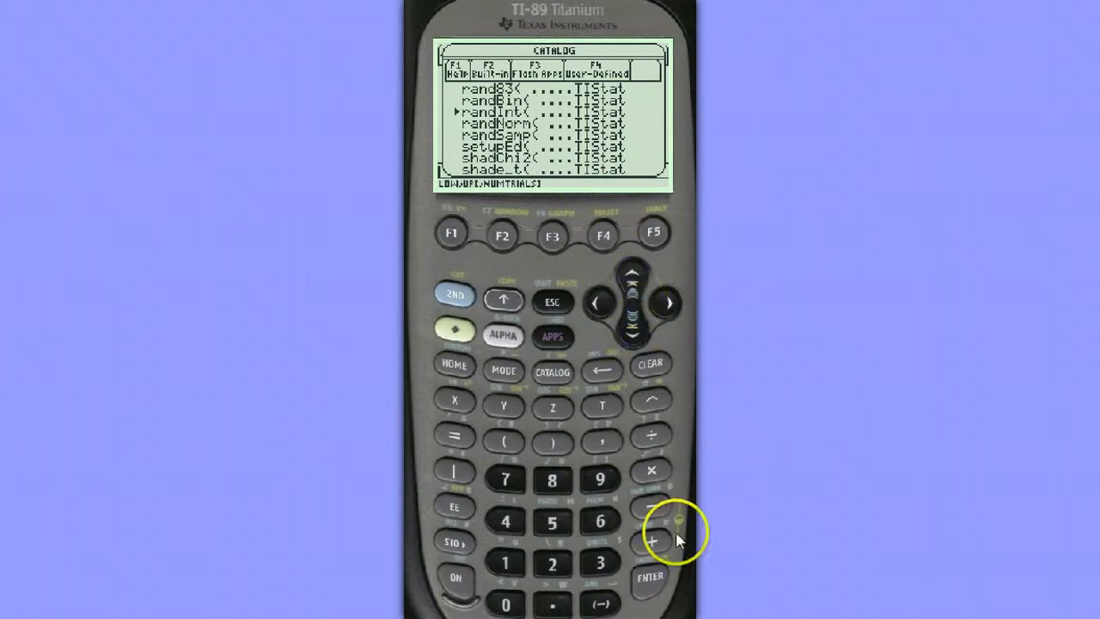
pyautogui.click(649, 577)
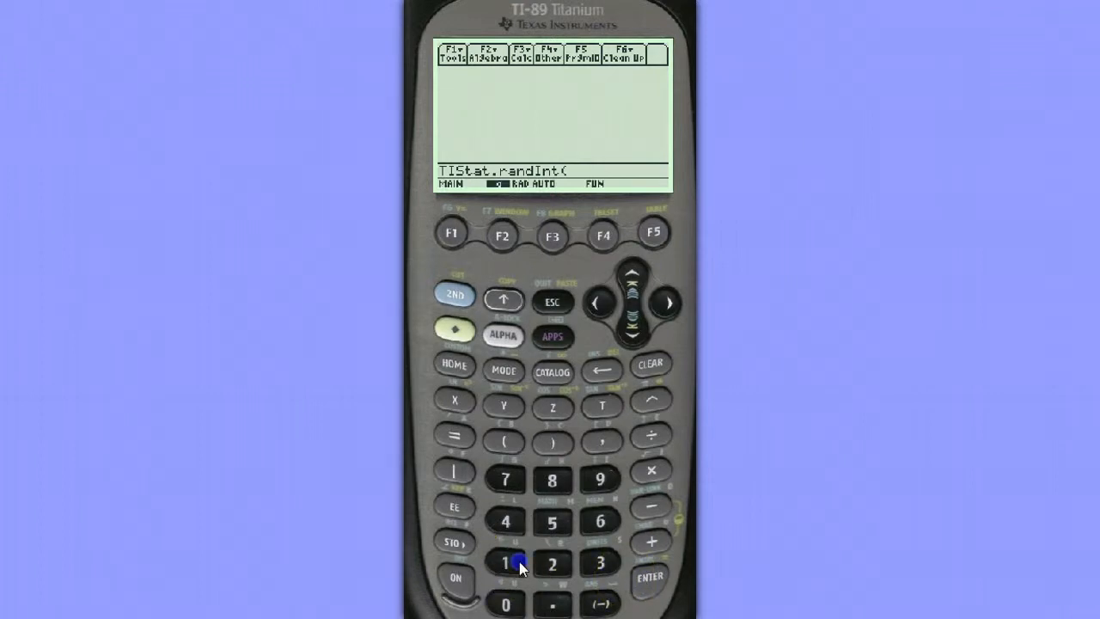
# Step: Evaluate randInt(1,1750) to get the first random student number, 238
pyautogui.click(505, 564)
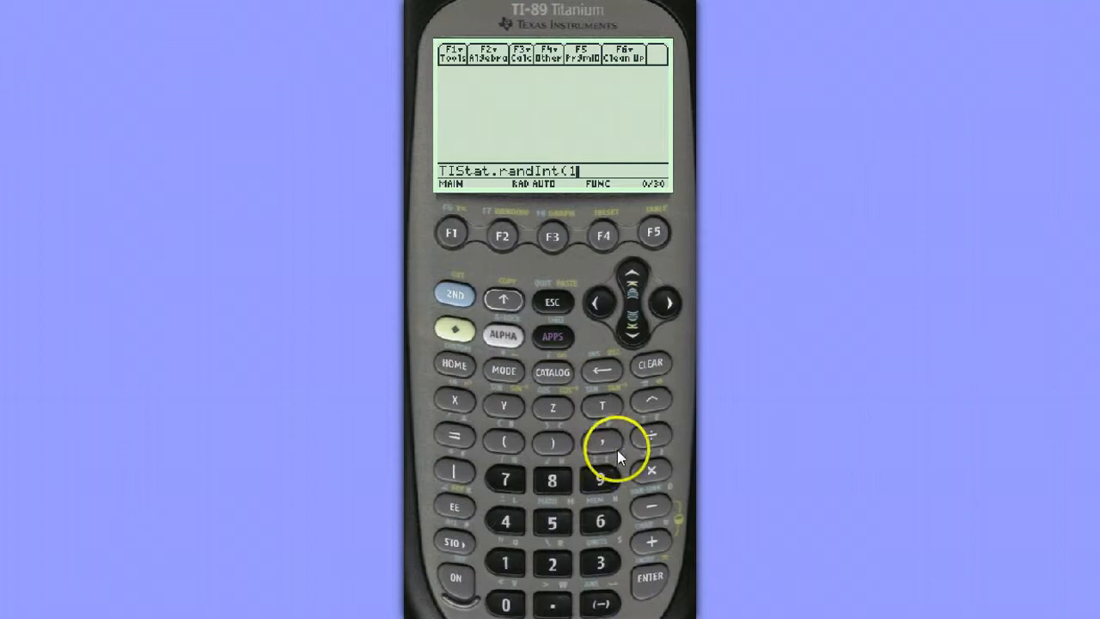
pyautogui.click(601, 443)
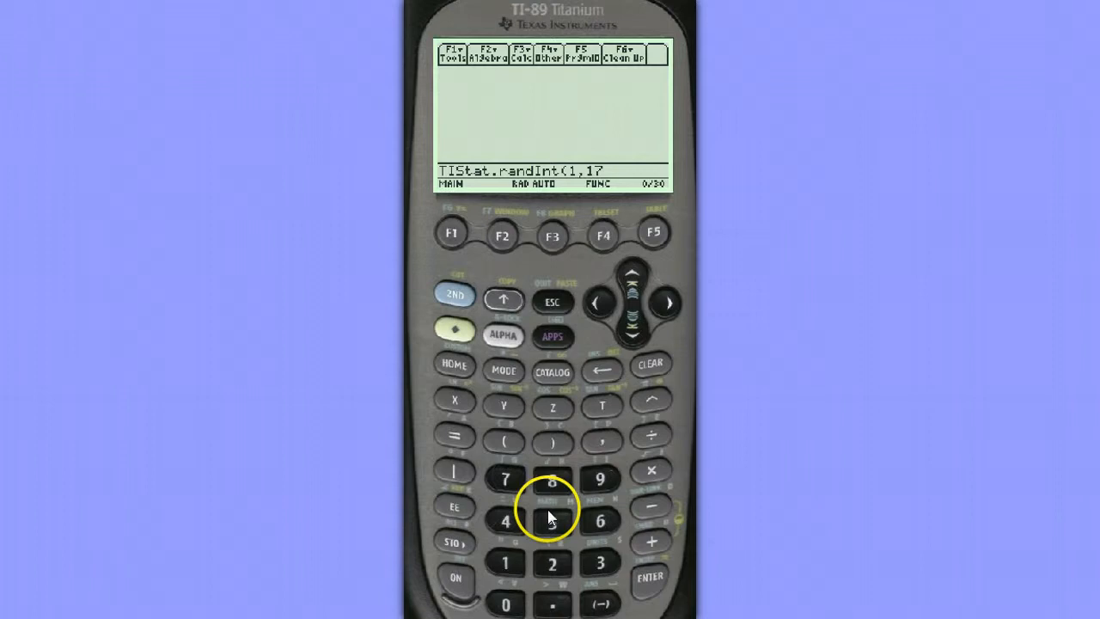
pyautogui.click(505, 605)
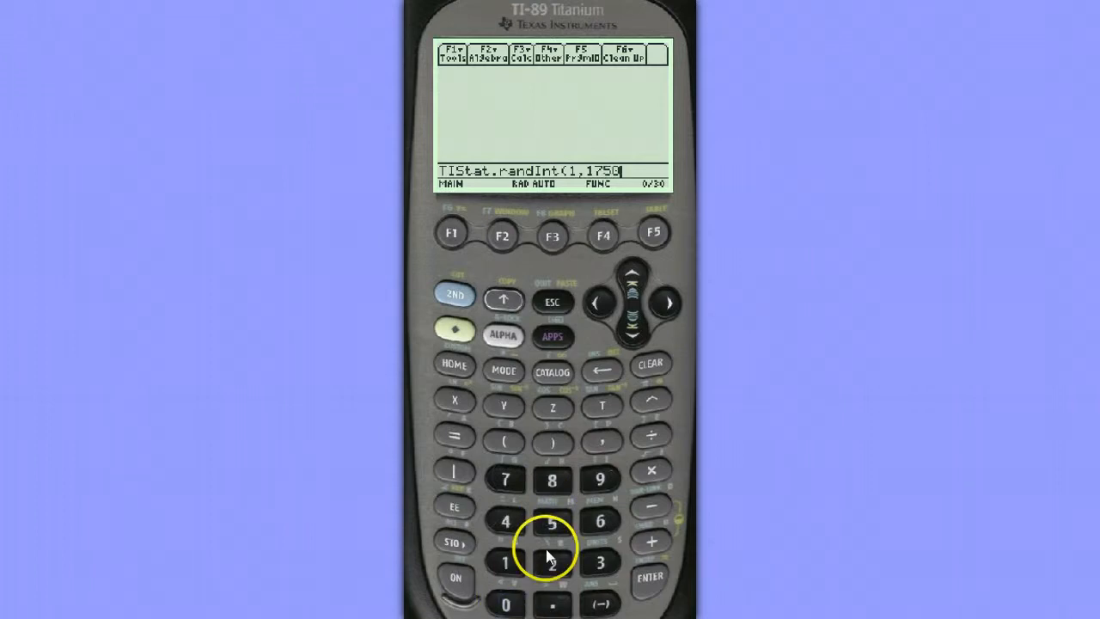
pyautogui.moveTo(554, 446)
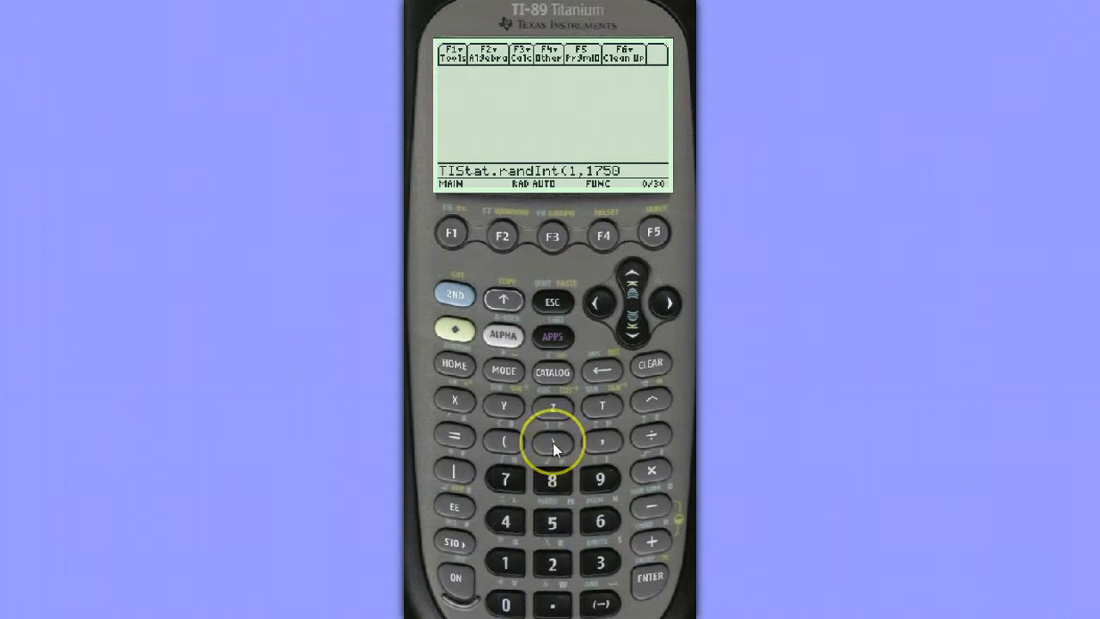
pyautogui.click(649, 578)
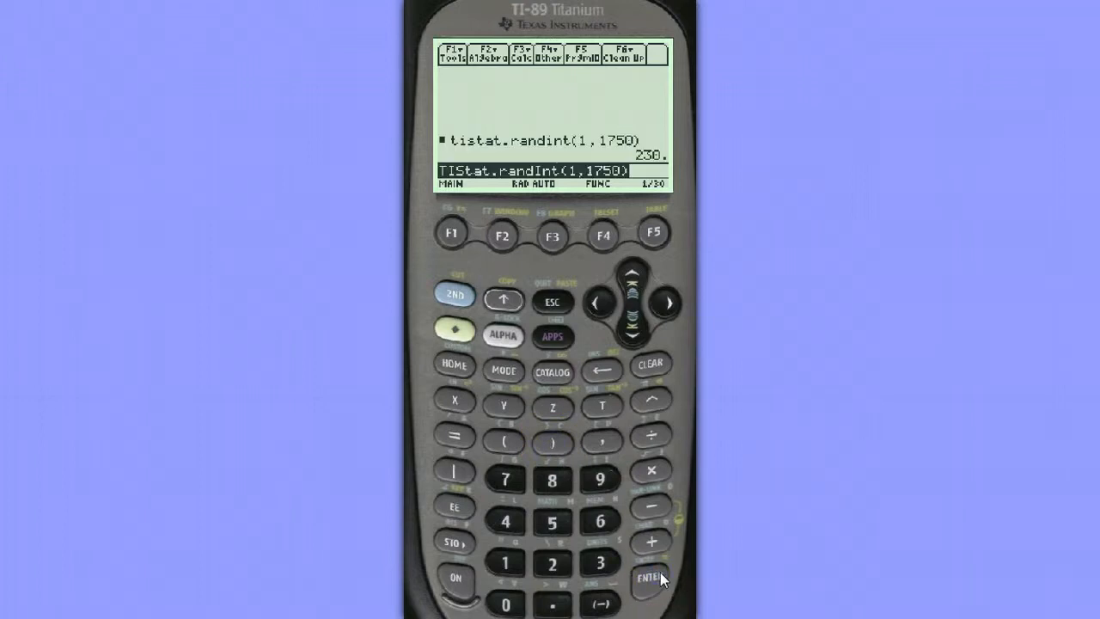
# Step: Re-run randInt(1,1750) five more times, listing random numbers ending with 1731
pyautogui.click(649, 577)
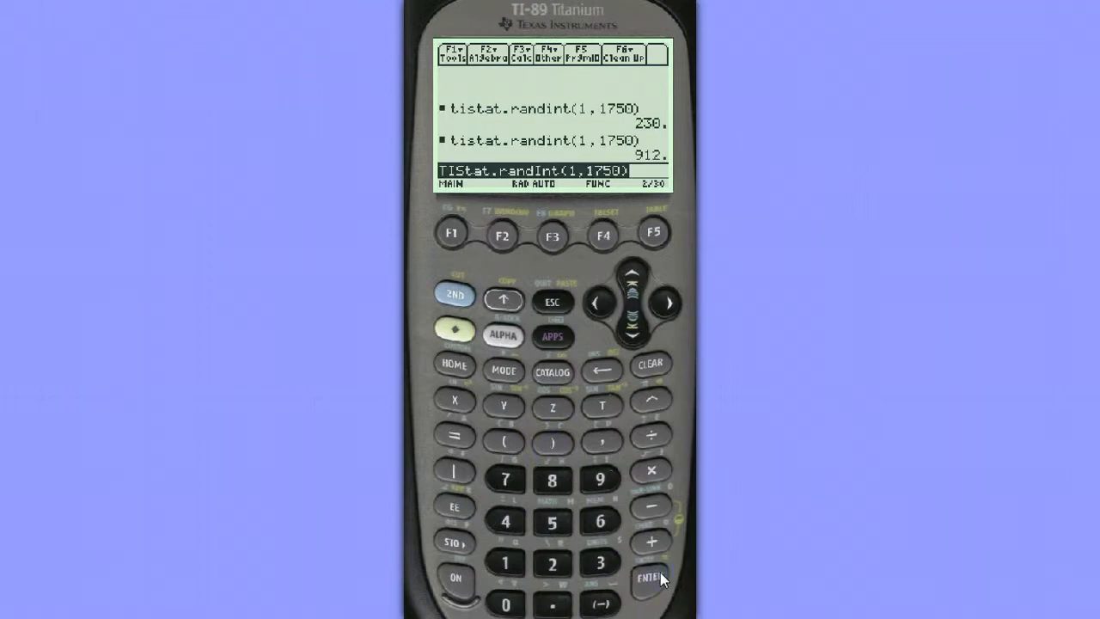
pyautogui.click(649, 577)
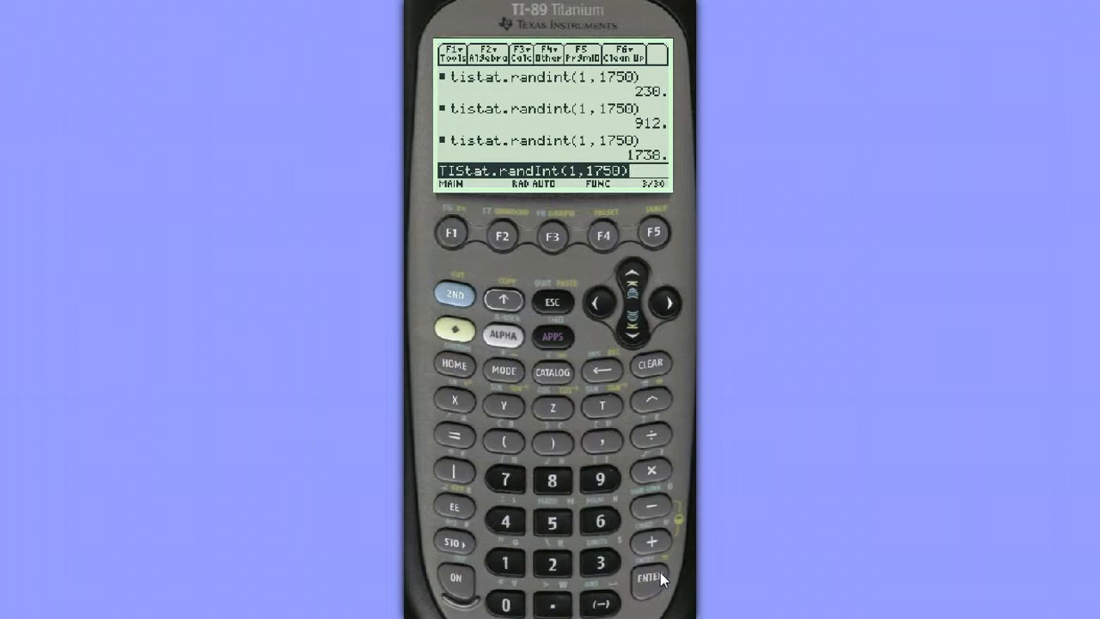
pyautogui.click(648, 577)
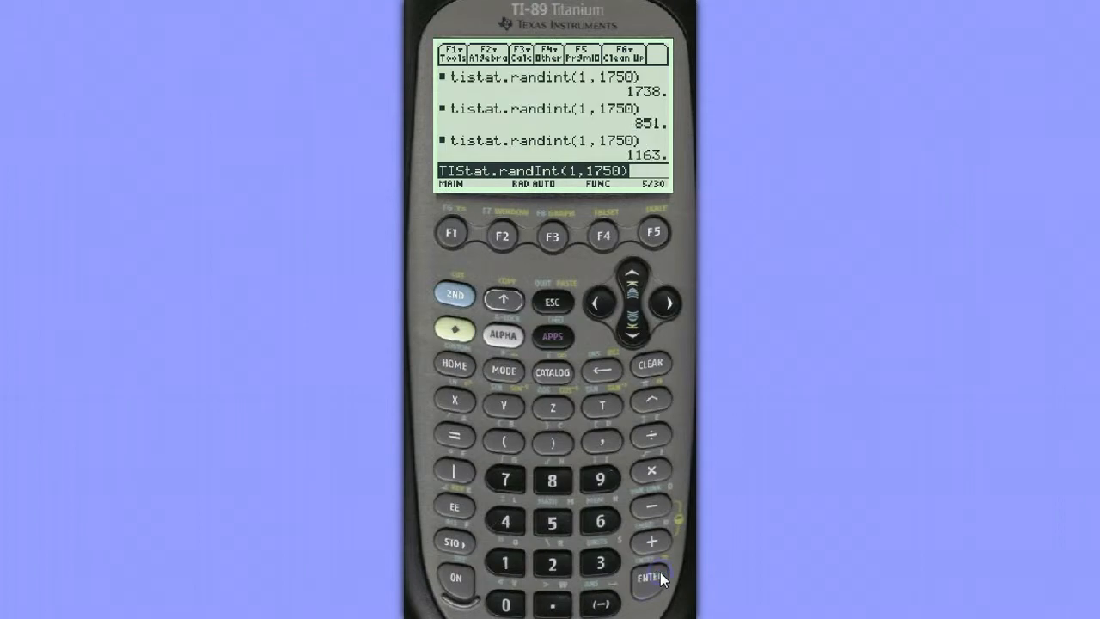
pyautogui.click(650, 577)
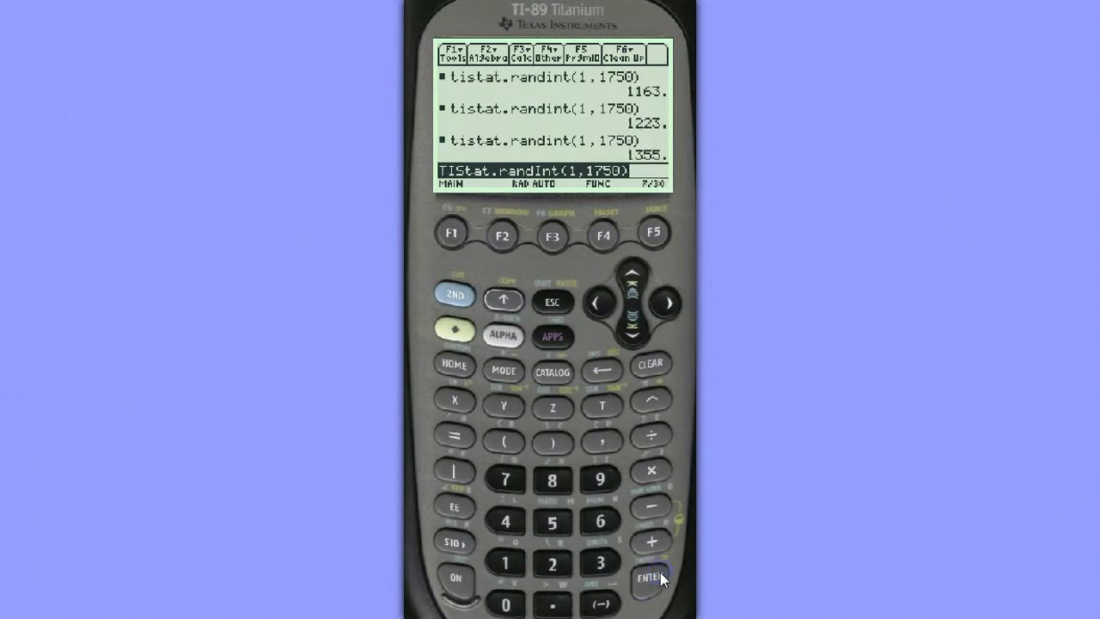
pyautogui.click(649, 577)
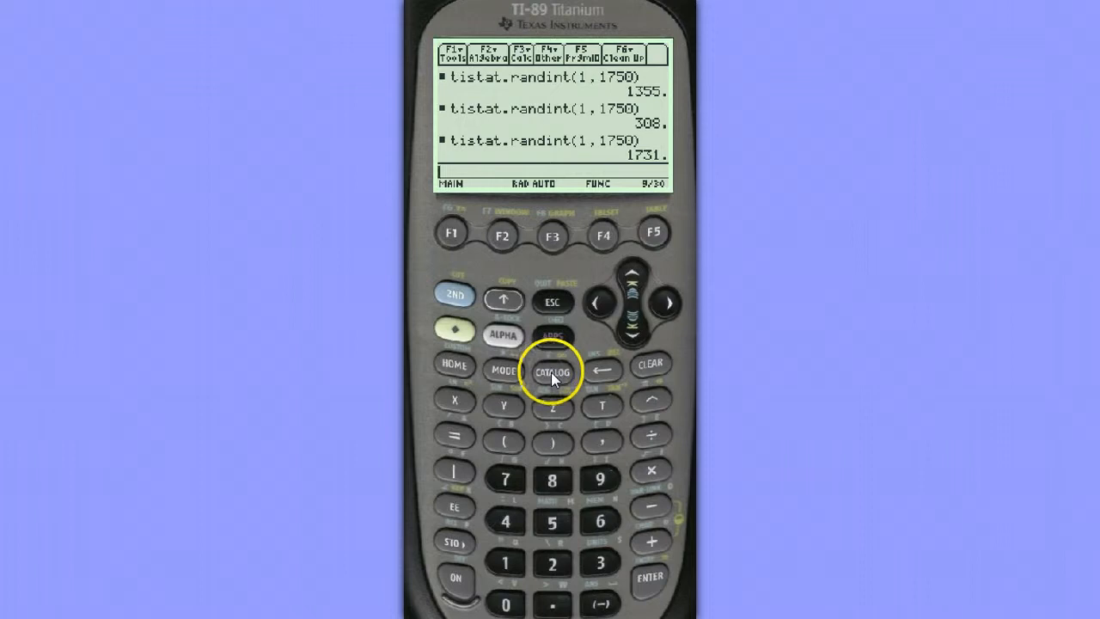
# Step: Paste RandSeed from the CATALOG onto the entry line, awaiting a seed value
pyautogui.click(553, 371)
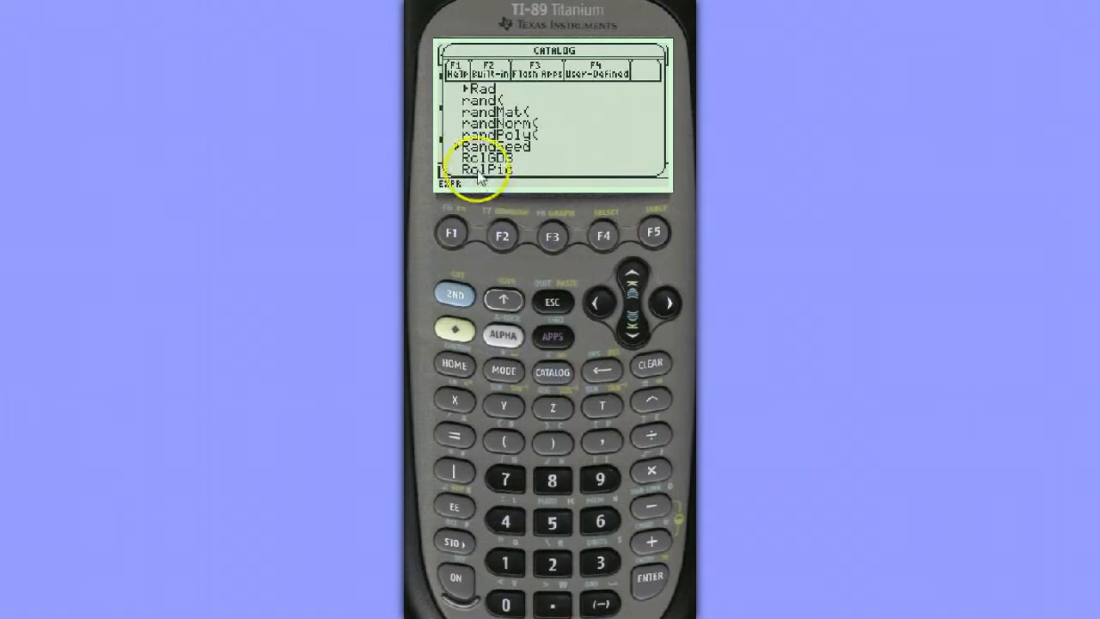
pyautogui.moveTo(650, 578)
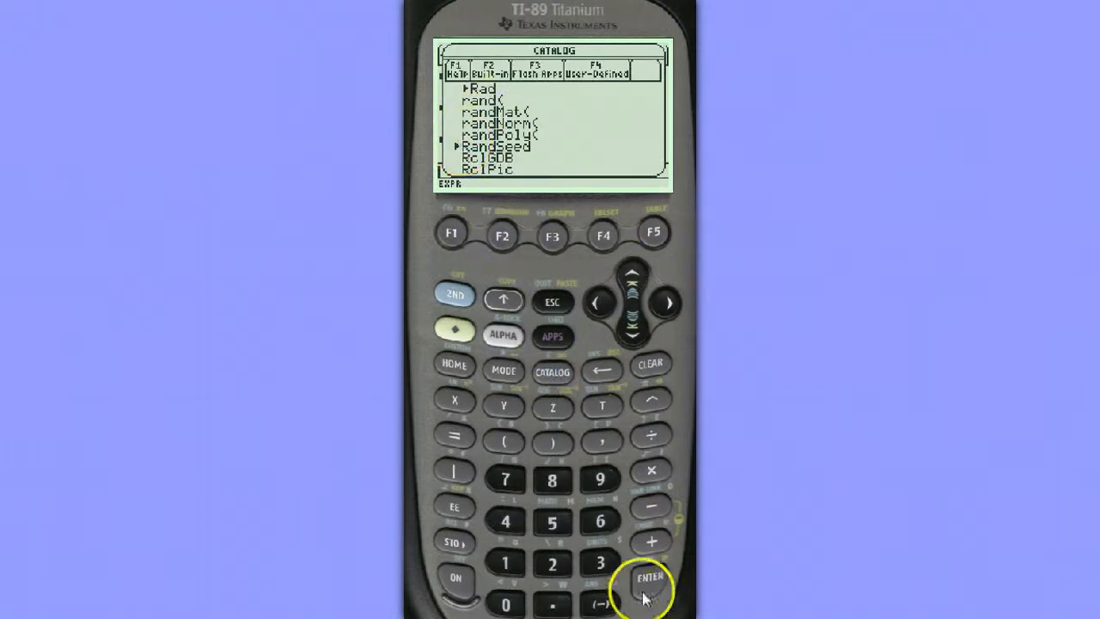
pyautogui.click(650, 577)
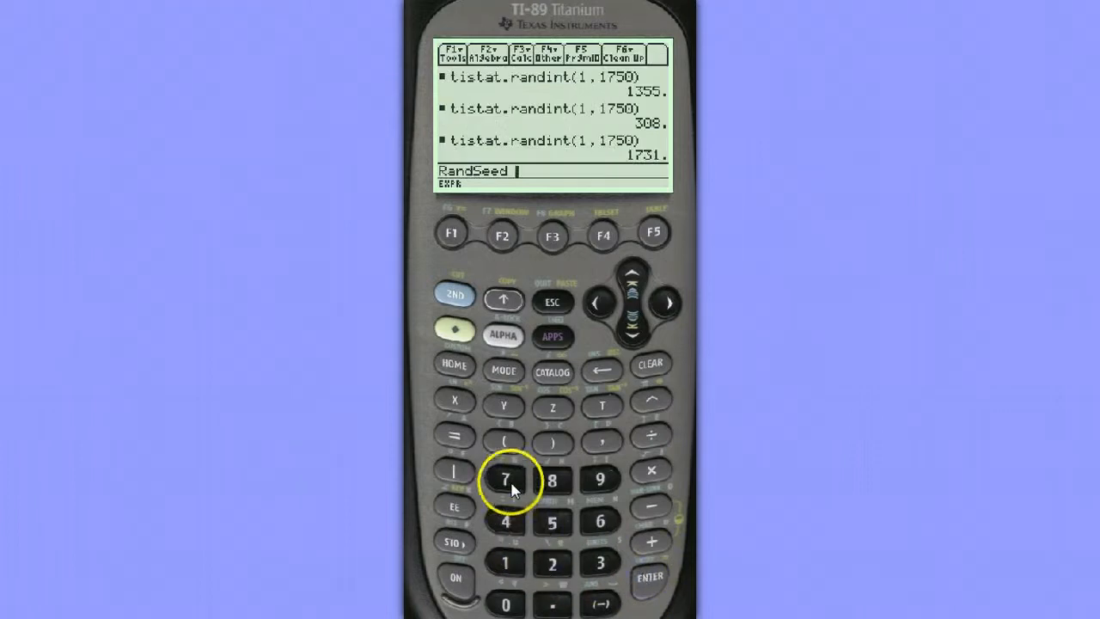
# Step: Execute RandSeed 71870 so the history shows Done
pyautogui.click(505, 564)
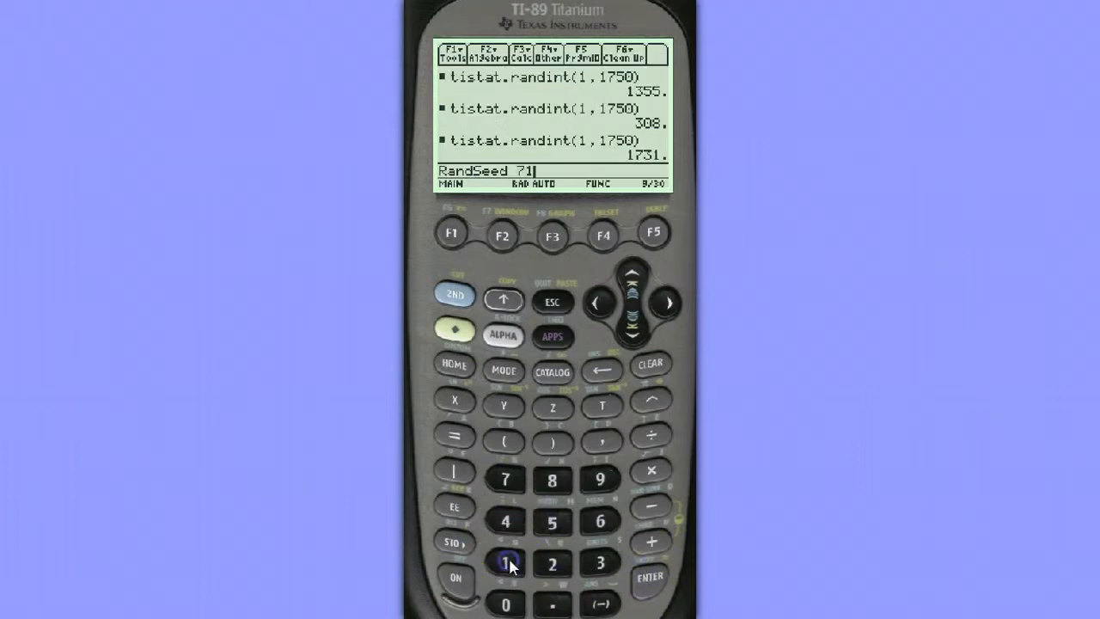
pyautogui.click(553, 477)
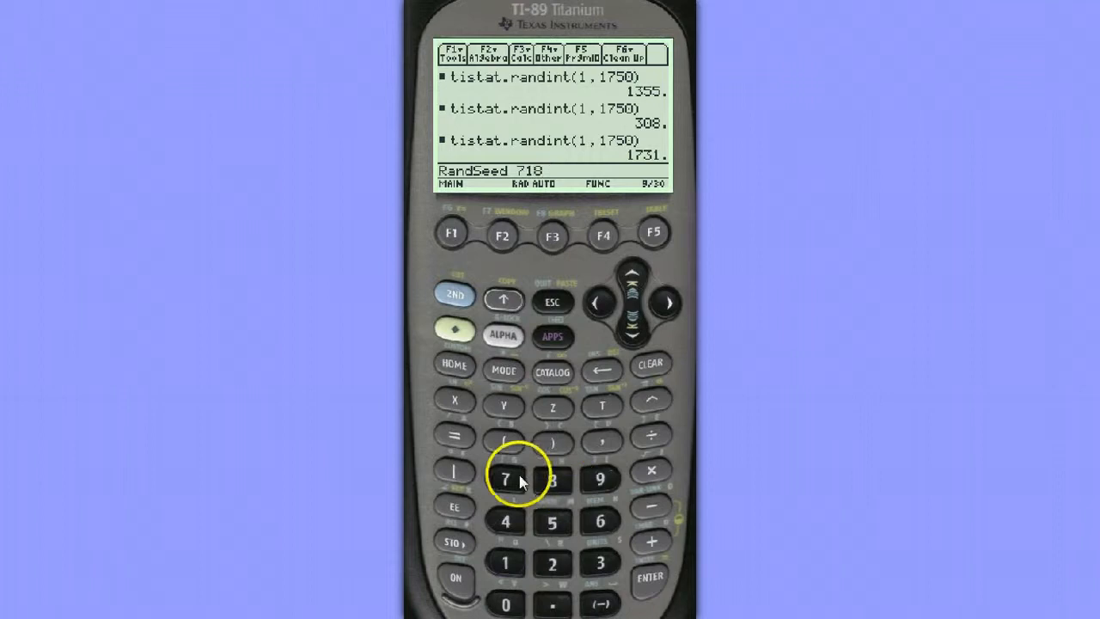
pyautogui.click(505, 478)
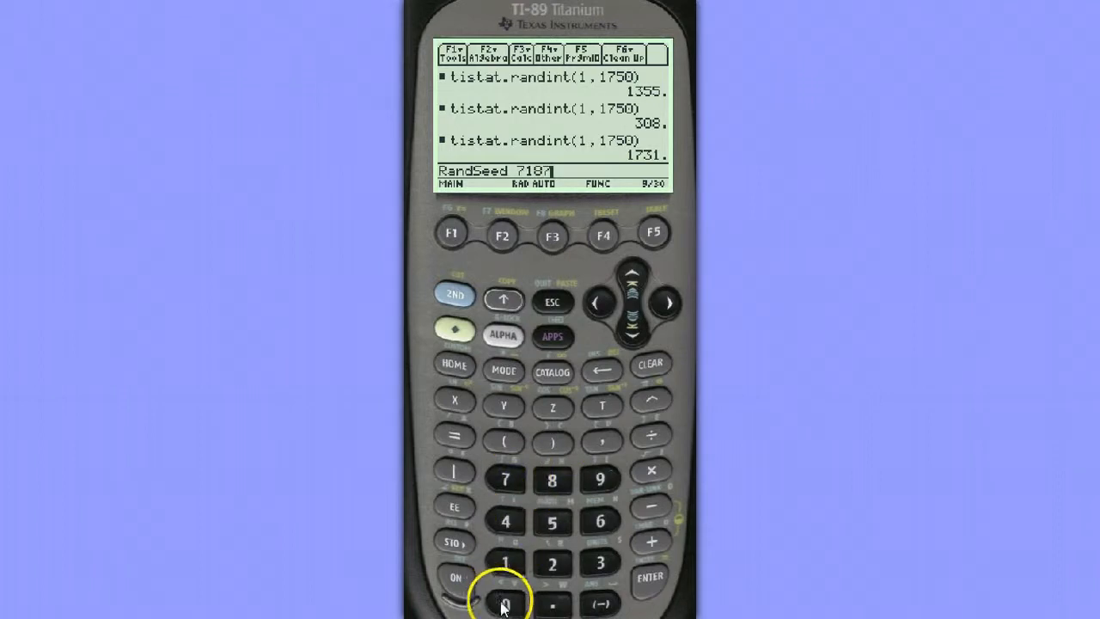
pyautogui.click(505, 604)
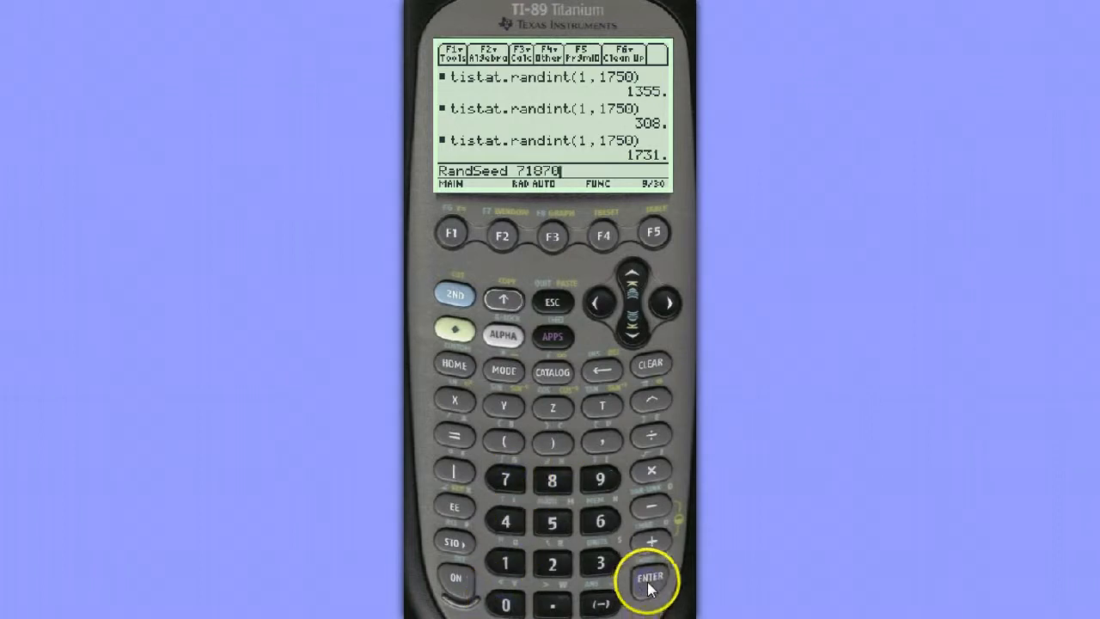
pyautogui.click(650, 577)
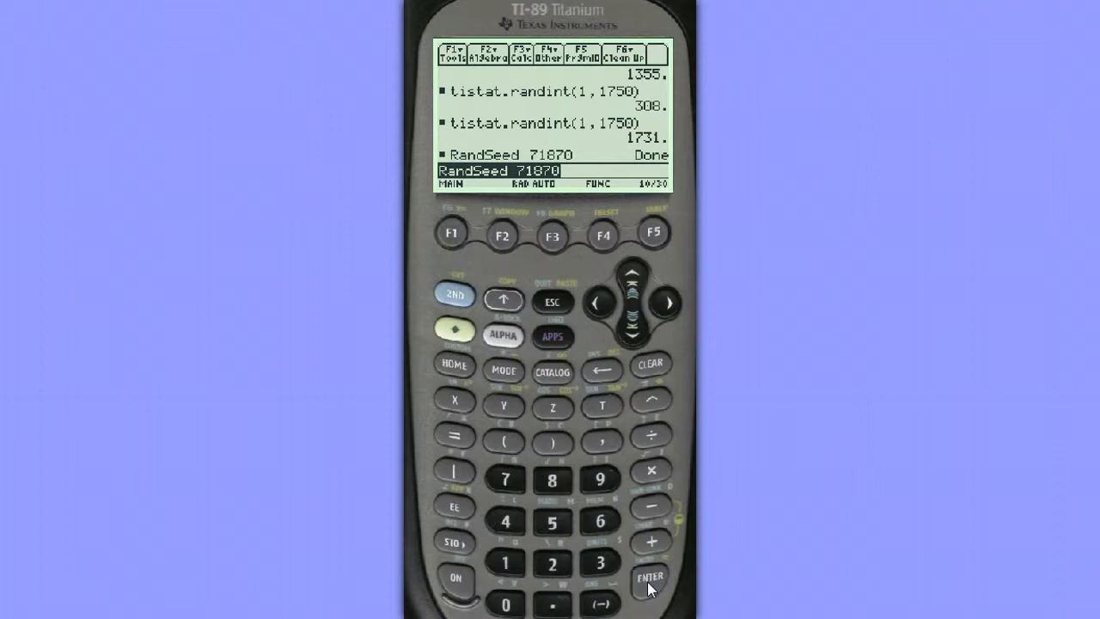